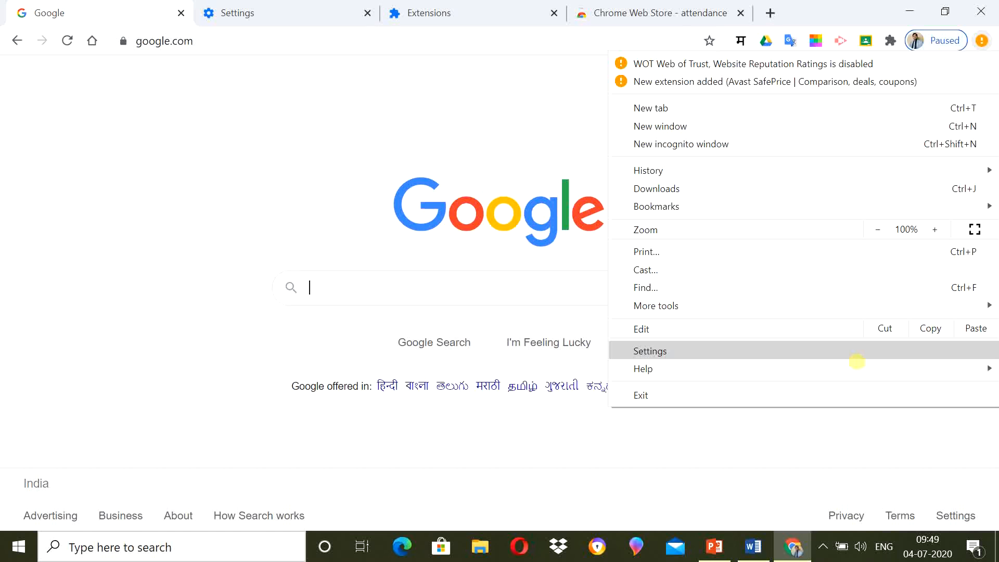
mouse_move(665, 533)
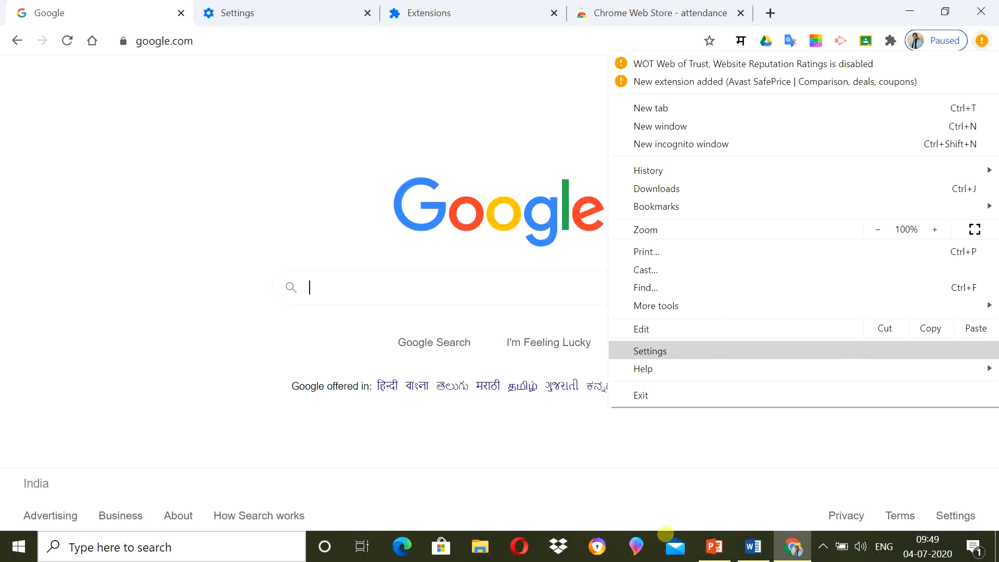
Step: Reach the Chrome Web Store via Settings and the Extensions page
click(650, 350)
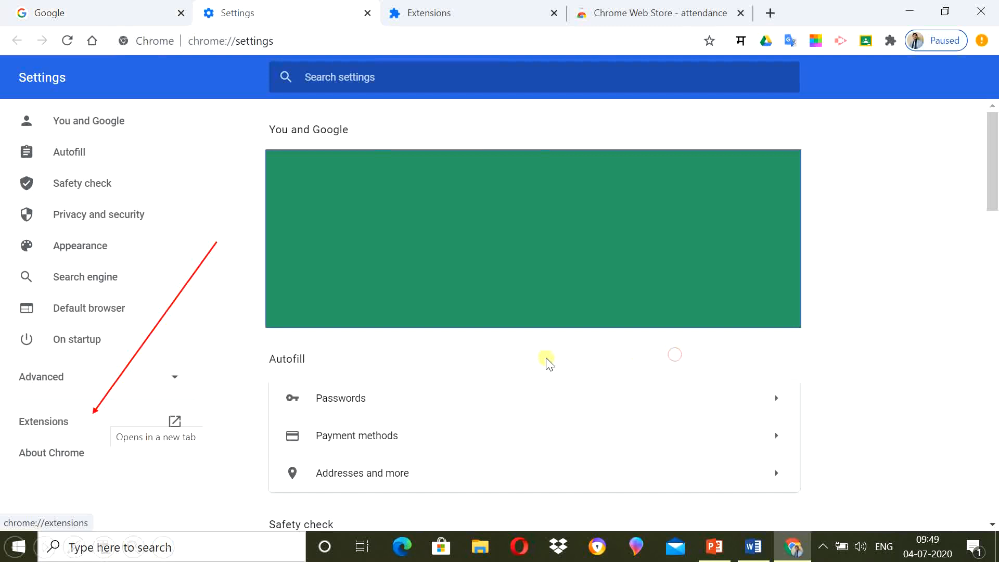
click(42, 420)
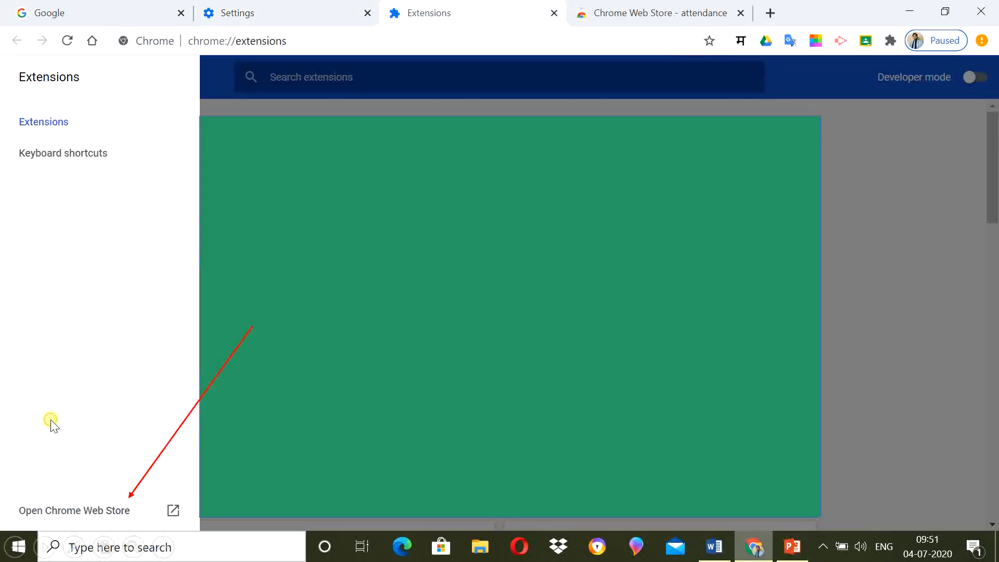
mouse_move(99, 506)
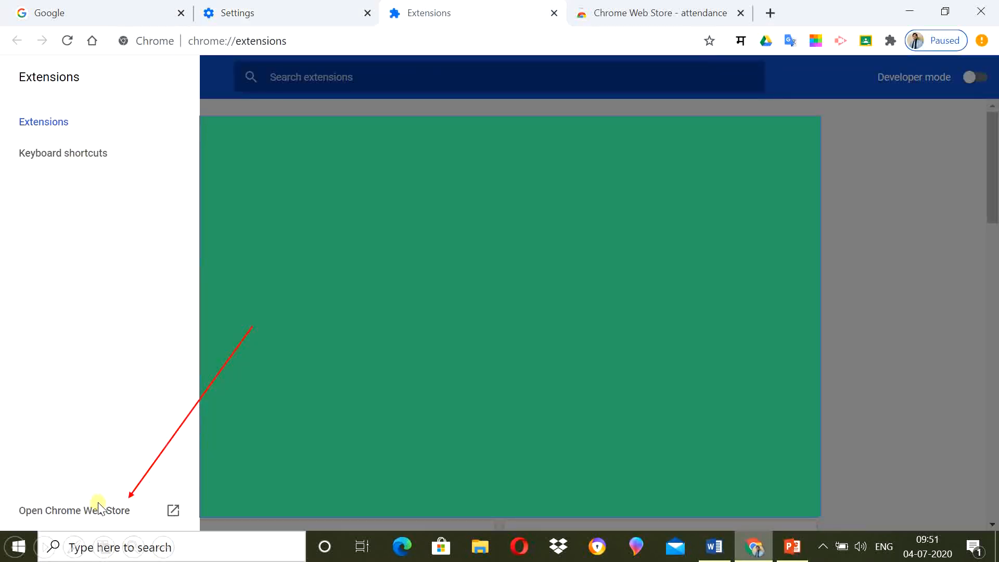
click(74, 511)
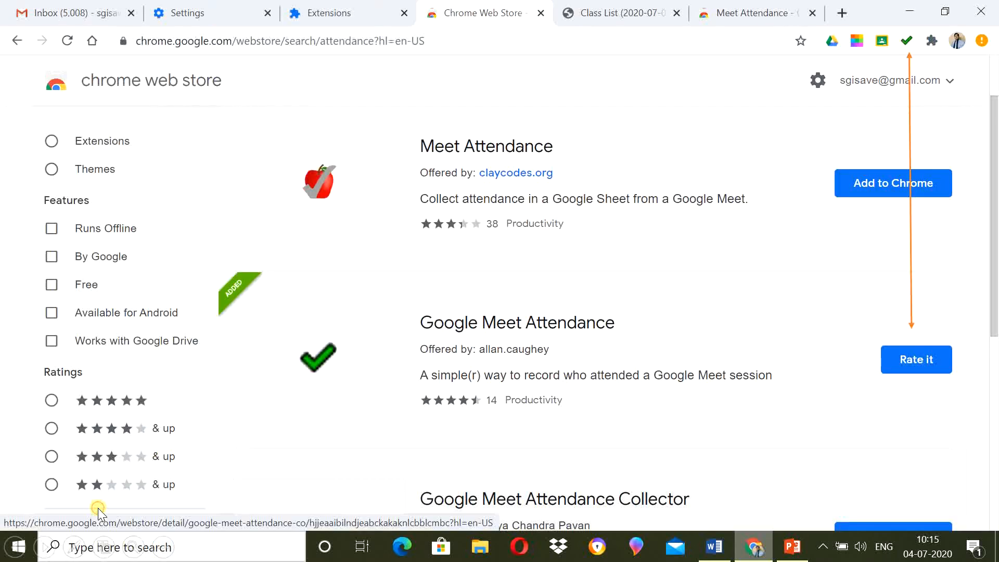
mouse_move(587, 328)
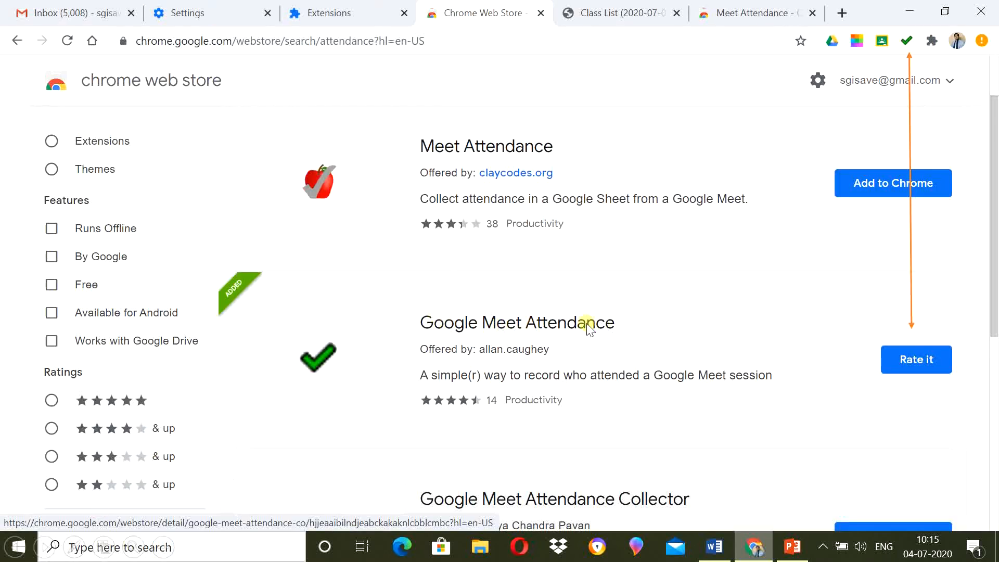
mouse_move(688, 350)
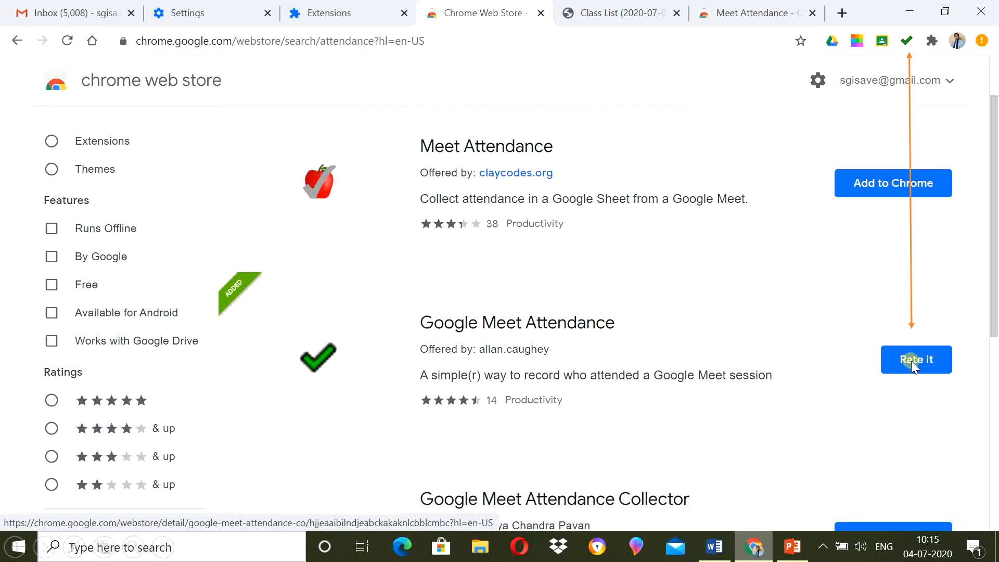
mouse_move(911, 45)
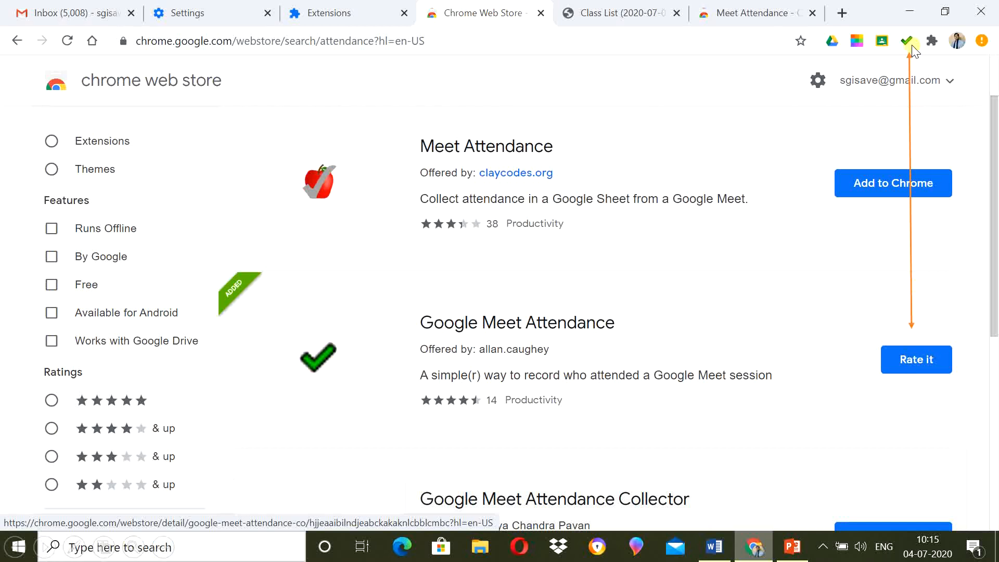
mouse_move(919, 48)
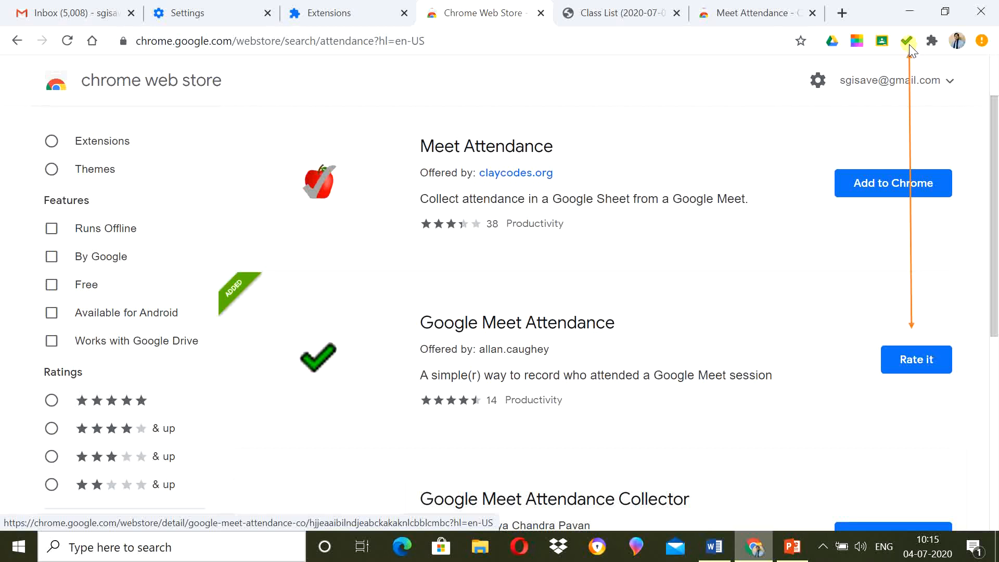
mouse_move(777, 355)
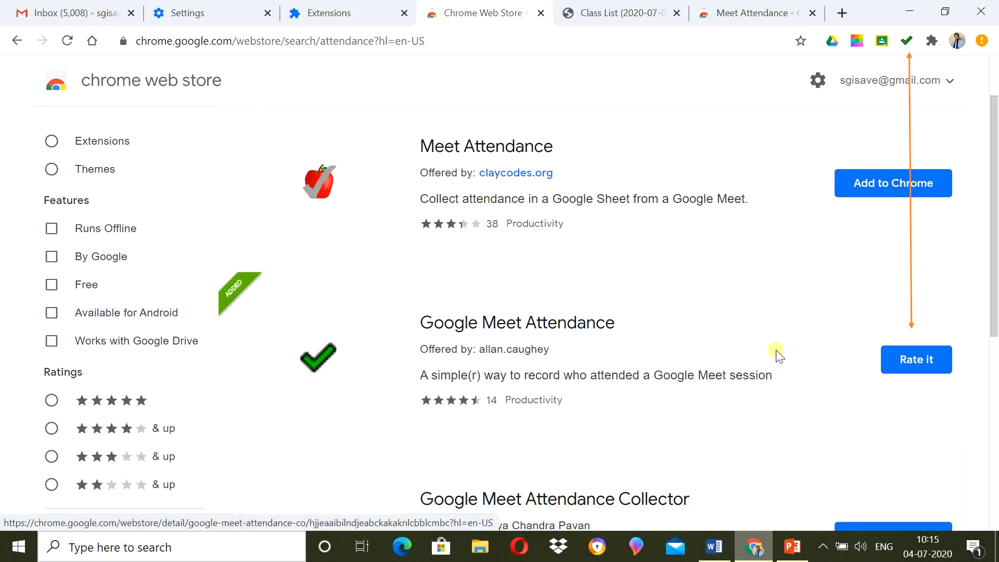
mouse_move(494, 355)
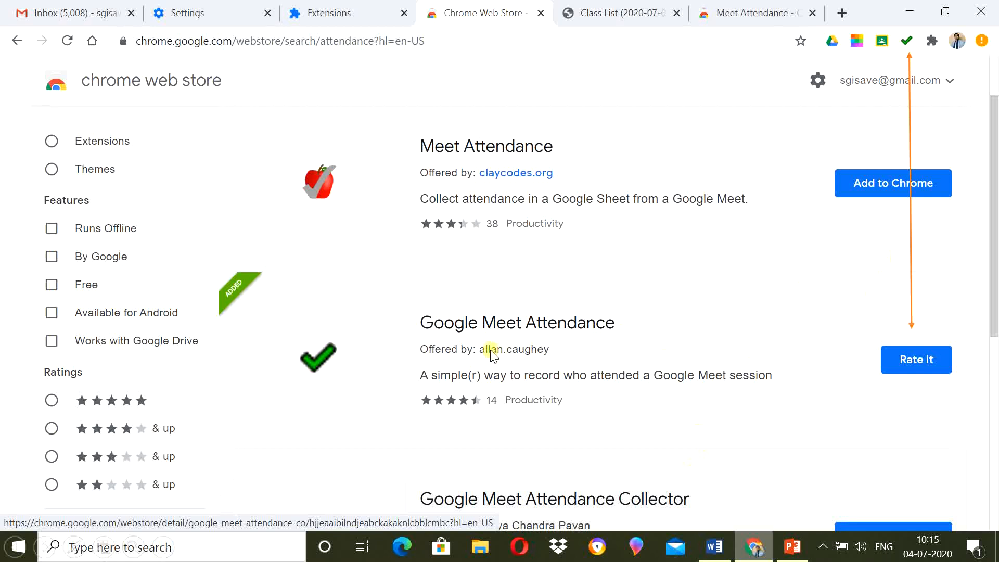
mouse_move(805, 370)
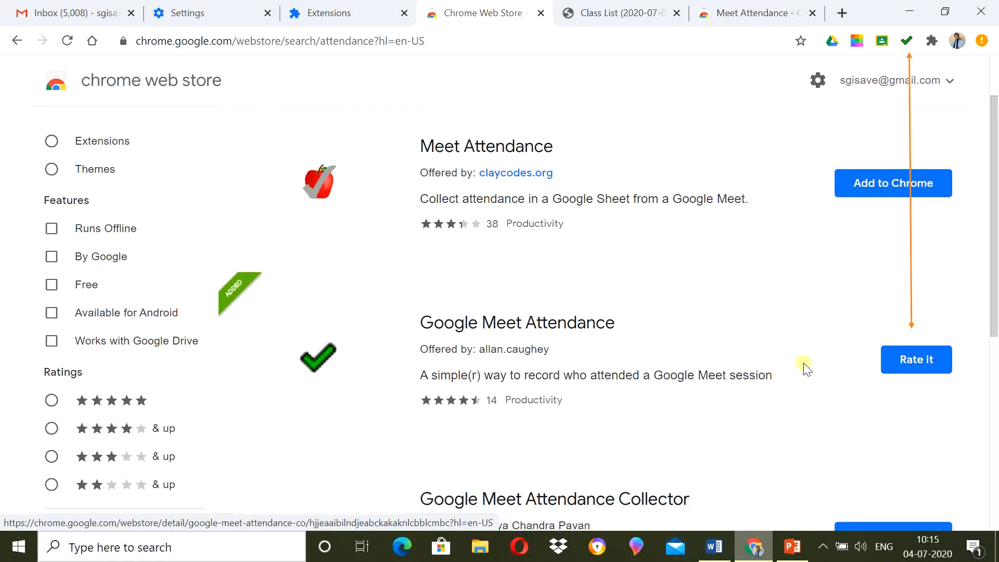
mouse_move(820, 367)
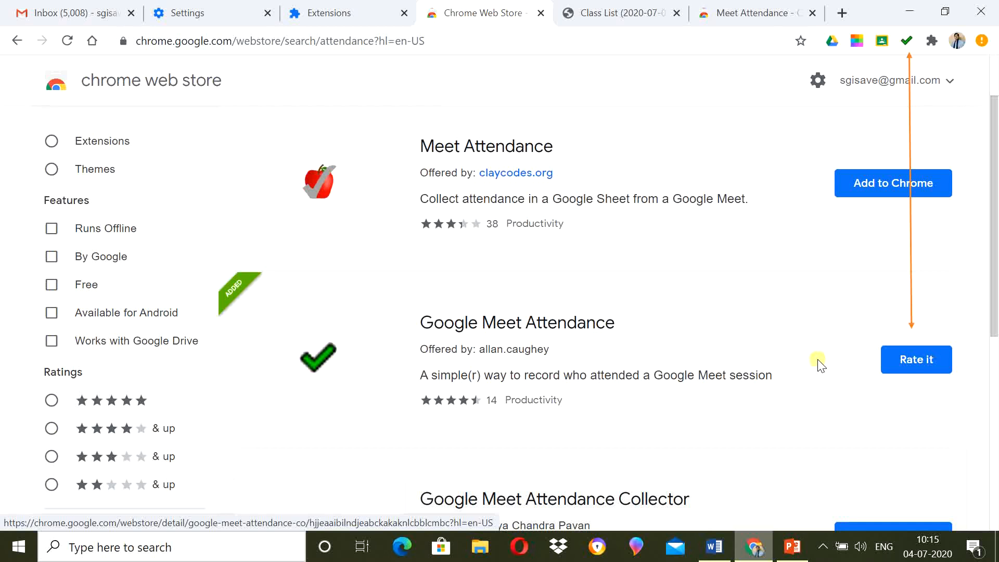
mouse_move(910, 40)
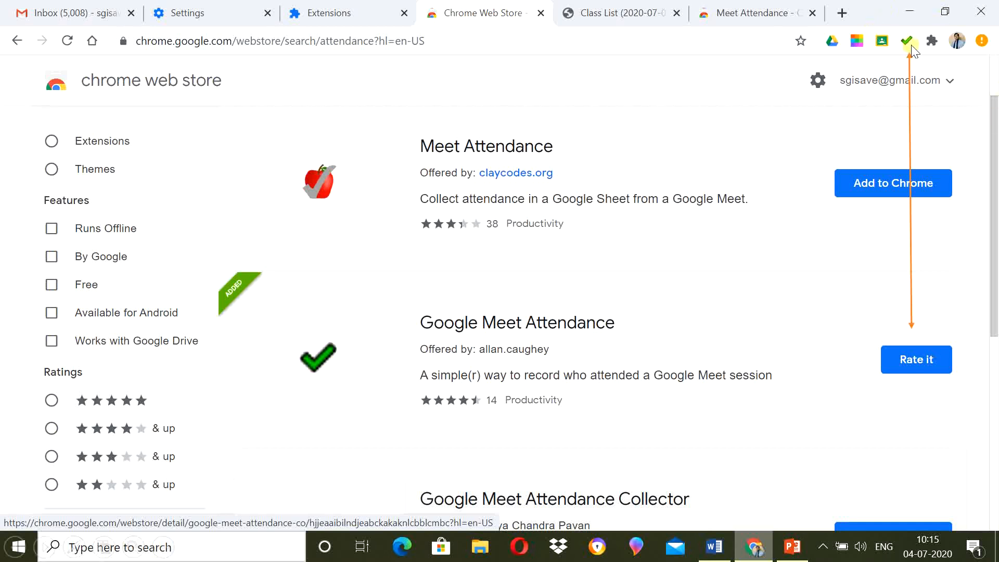
mouse_move(860, 92)
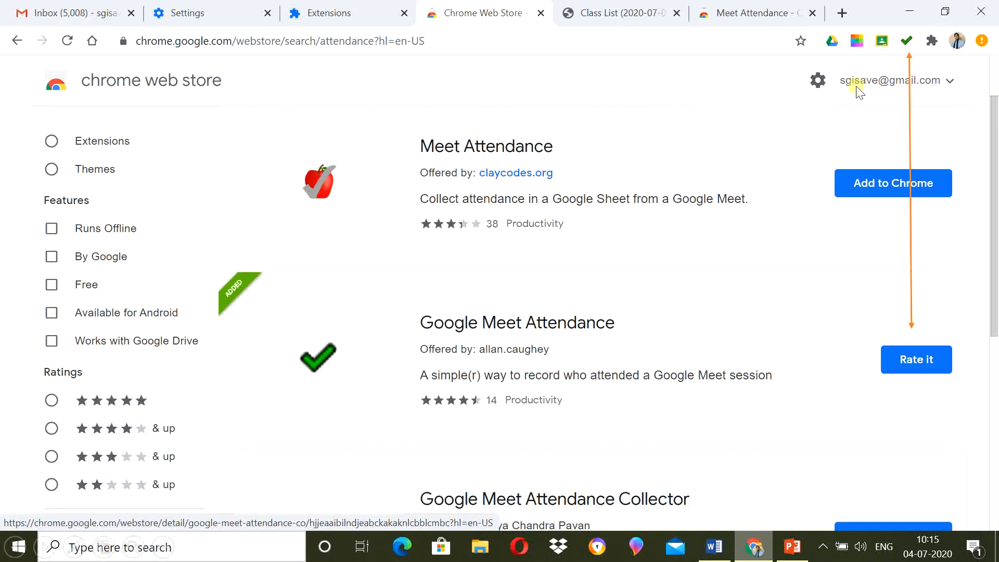
mouse_move(778, 156)
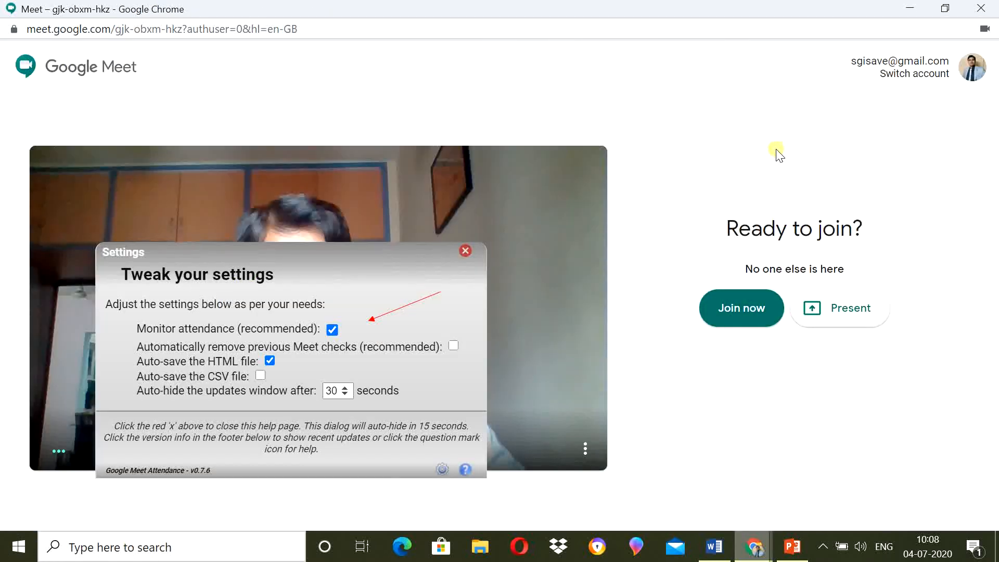
mouse_move(242, 304)
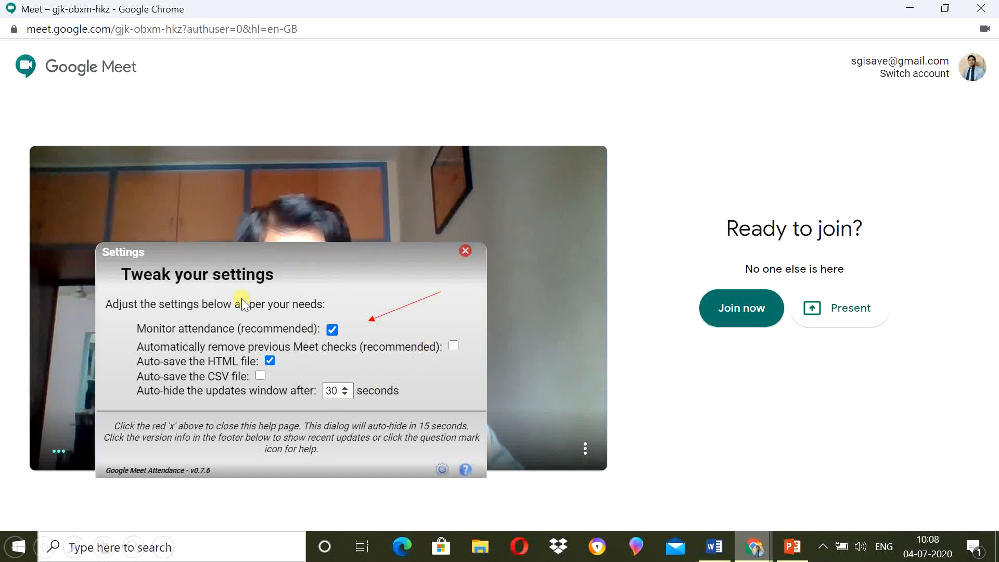
mouse_move(144, 338)
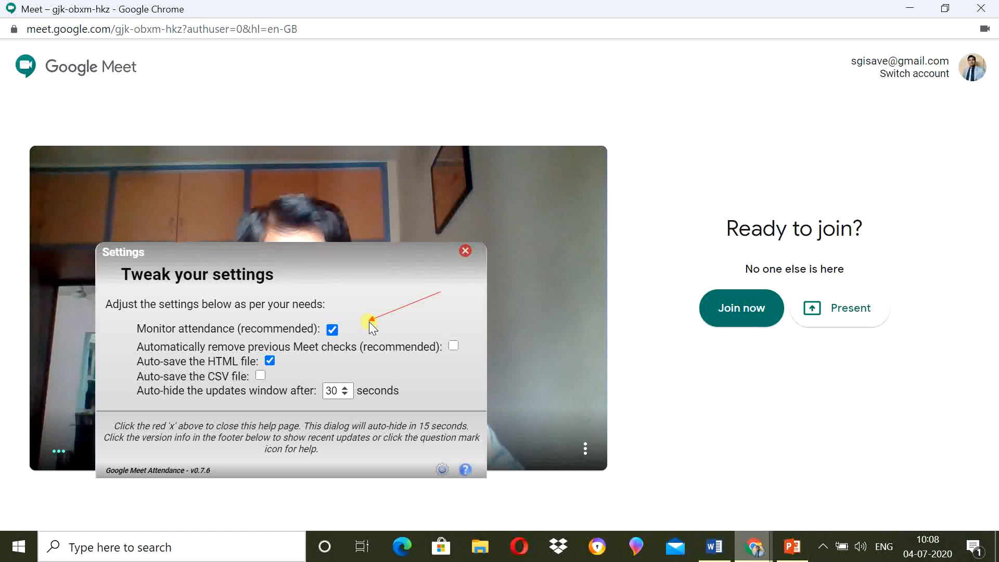
mouse_move(162, 370)
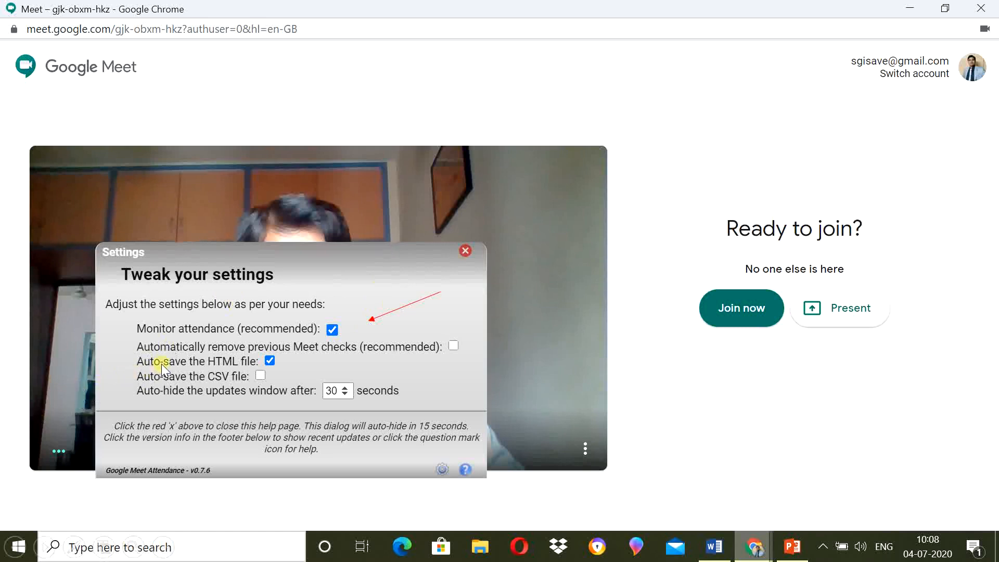
mouse_move(329, 363)
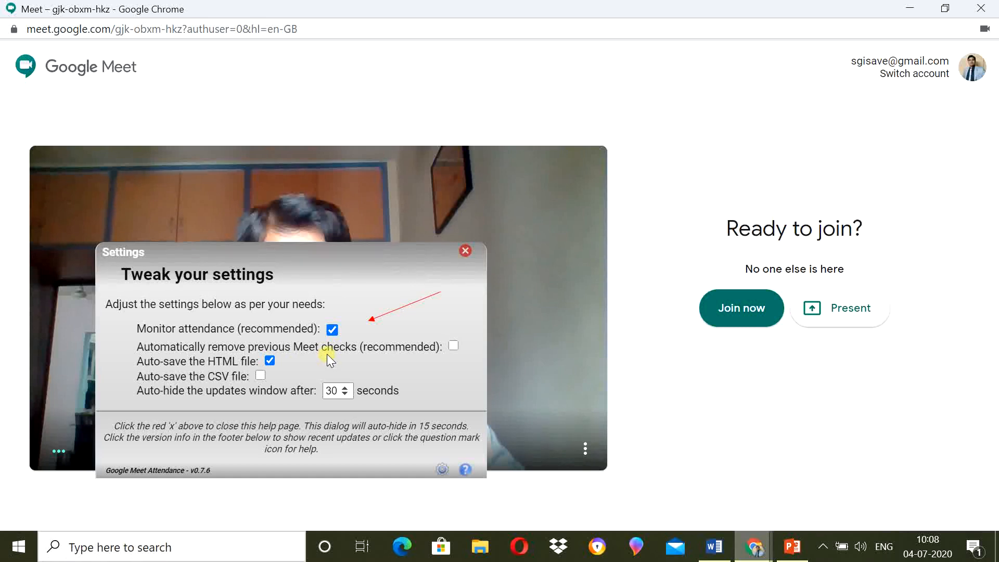
mouse_move(457, 395)
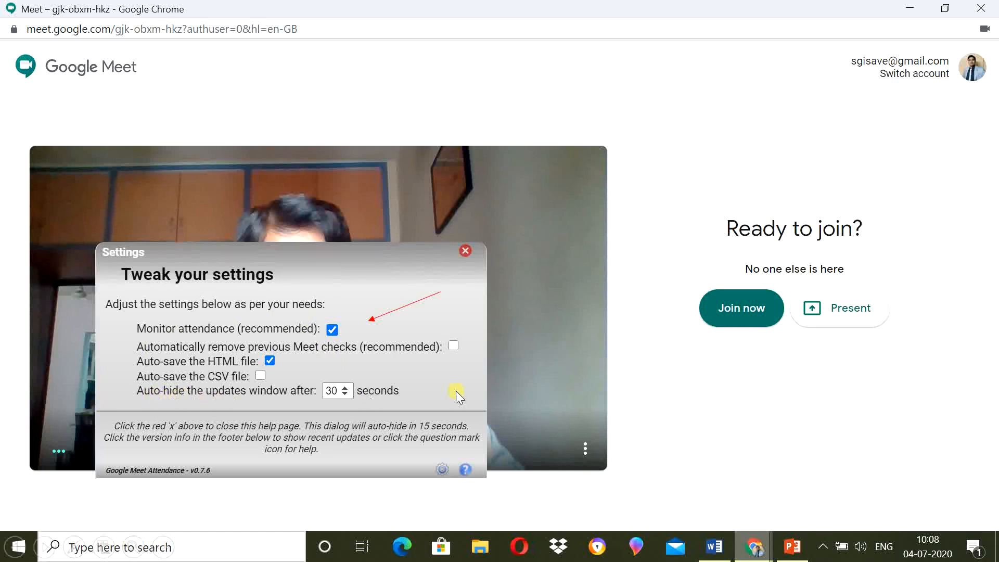
mouse_move(633, 344)
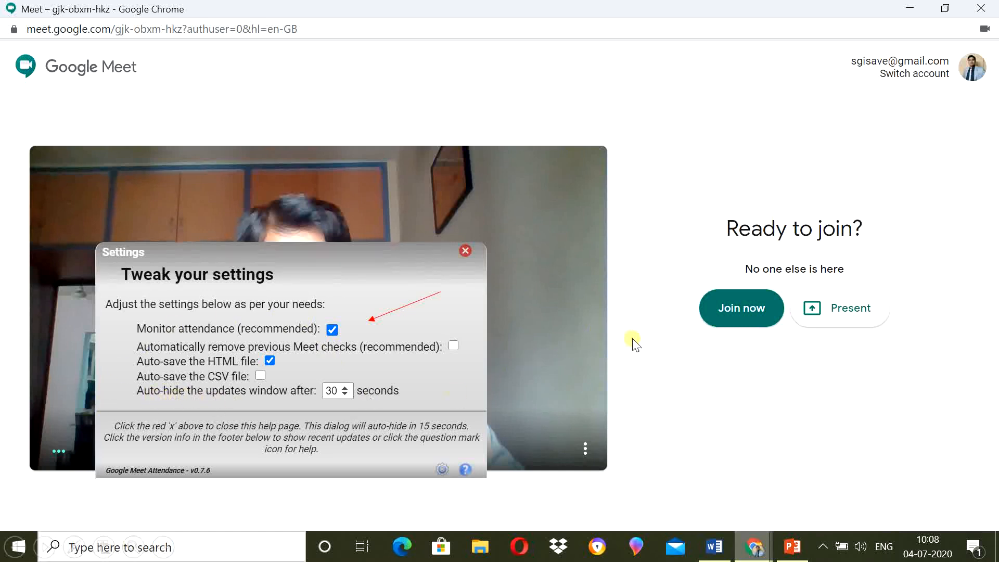
Step: Join the Meet call so the attendance extension starts tracking
click(740, 307)
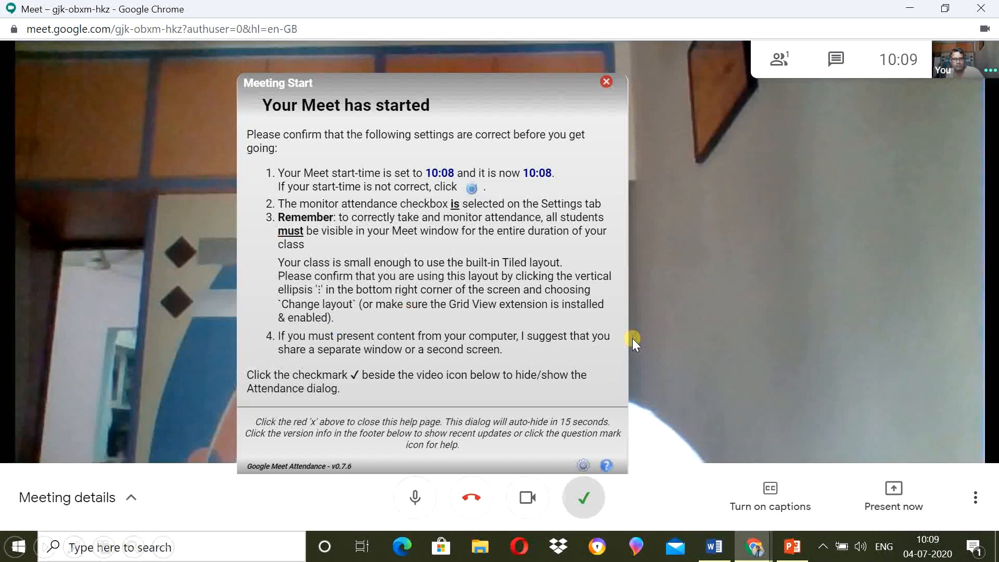
mouse_move(442, 157)
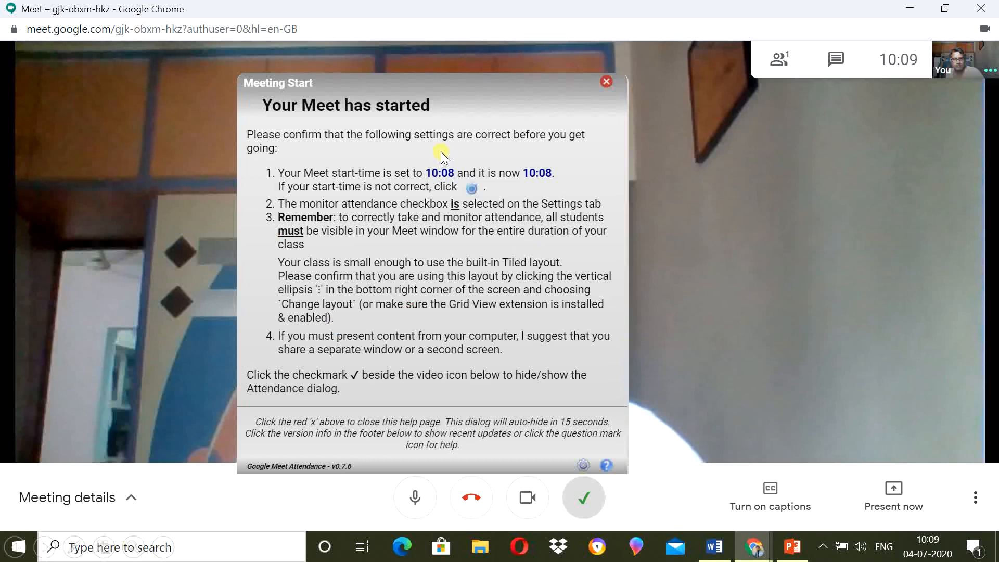
mouse_move(486, 171)
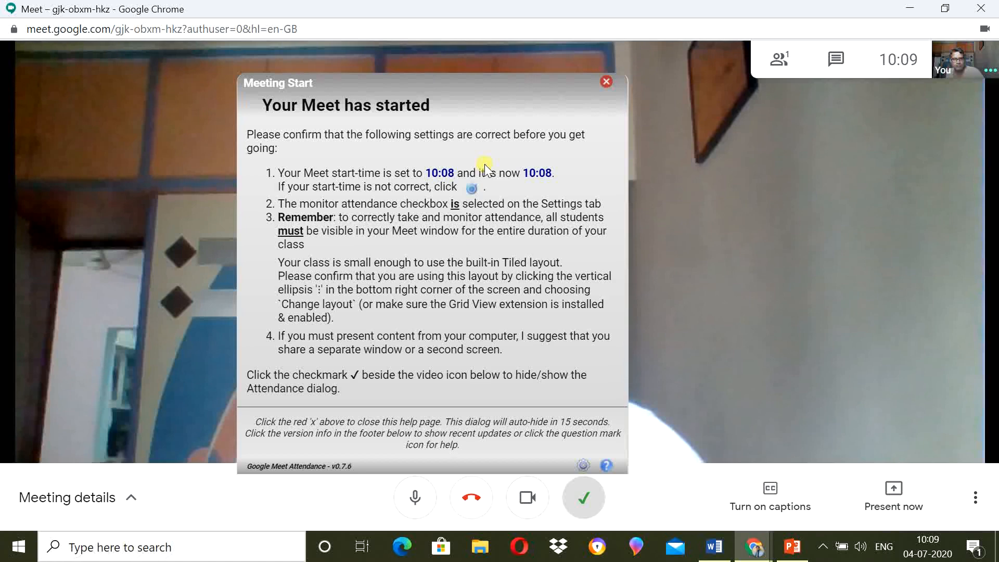
mouse_move(446, 180)
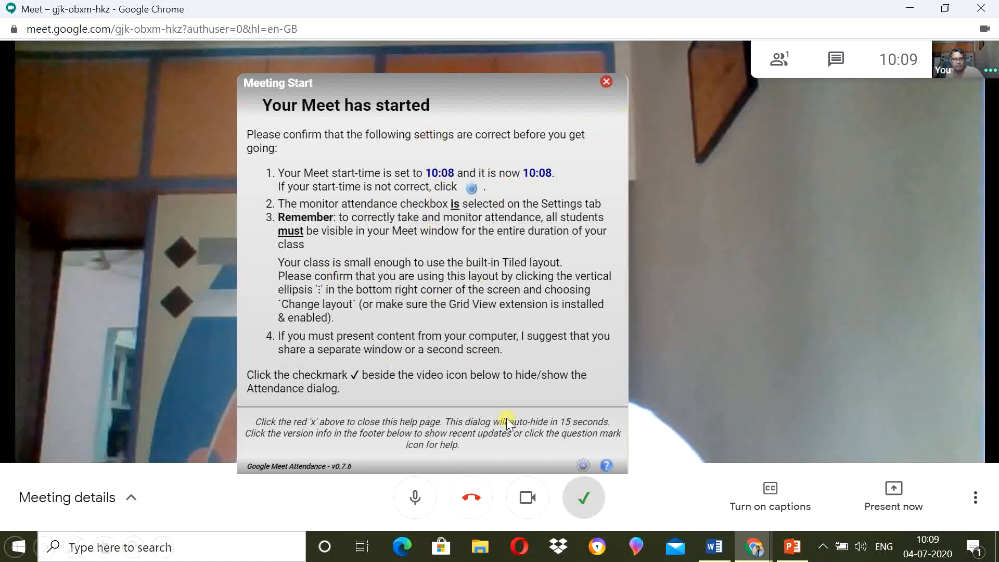
mouse_move(462, 395)
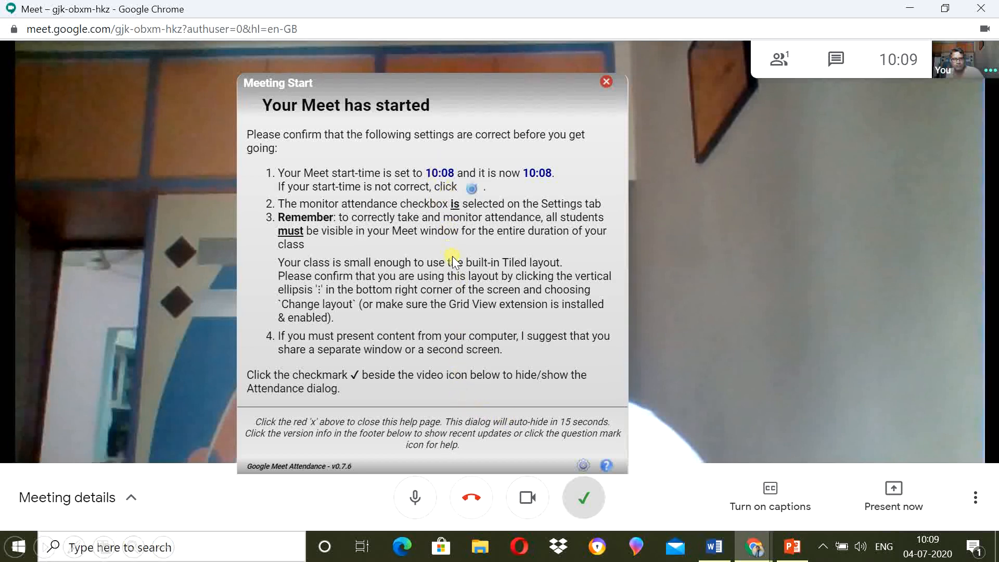
mouse_move(431, 430)
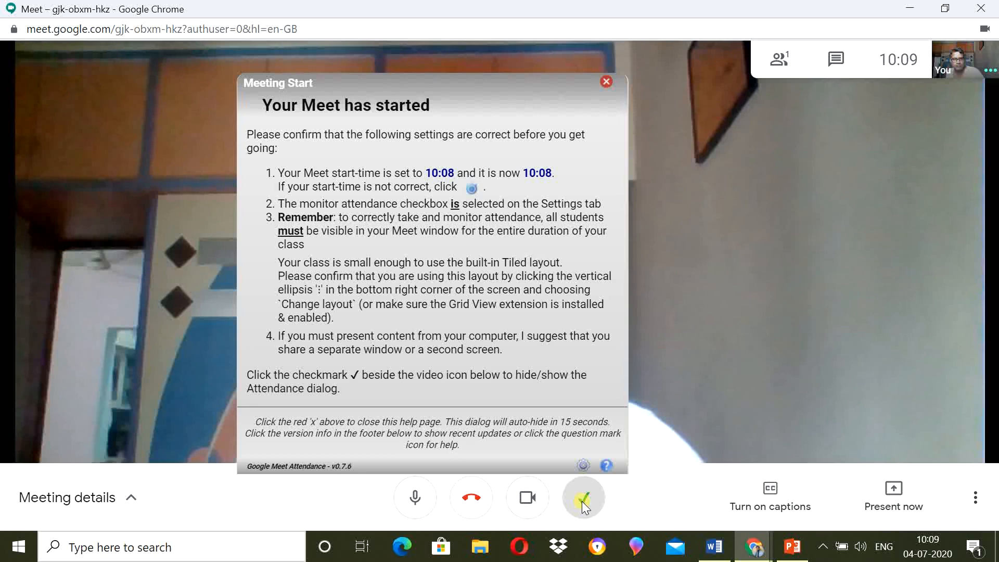
mouse_move(524, 465)
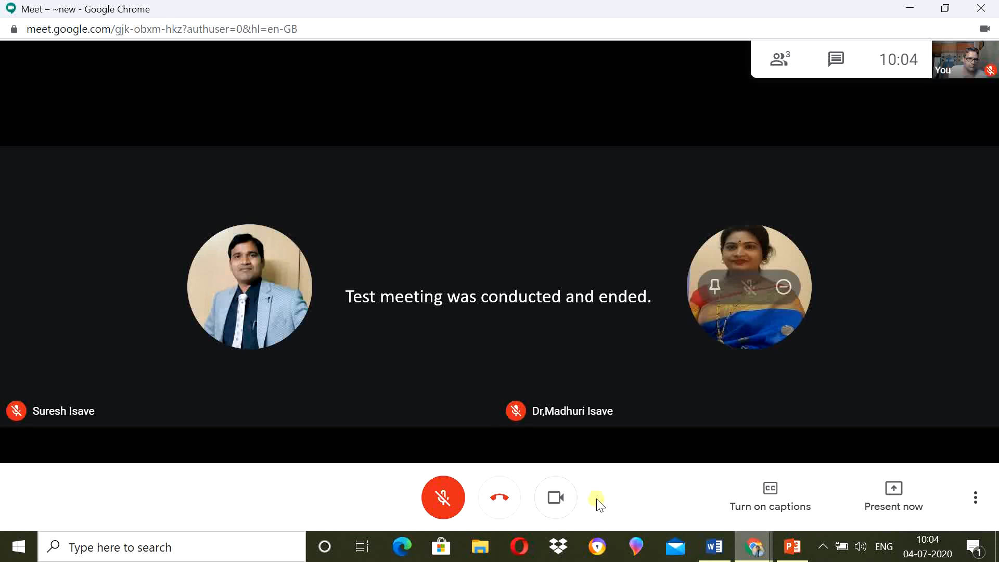
mouse_move(562, 194)
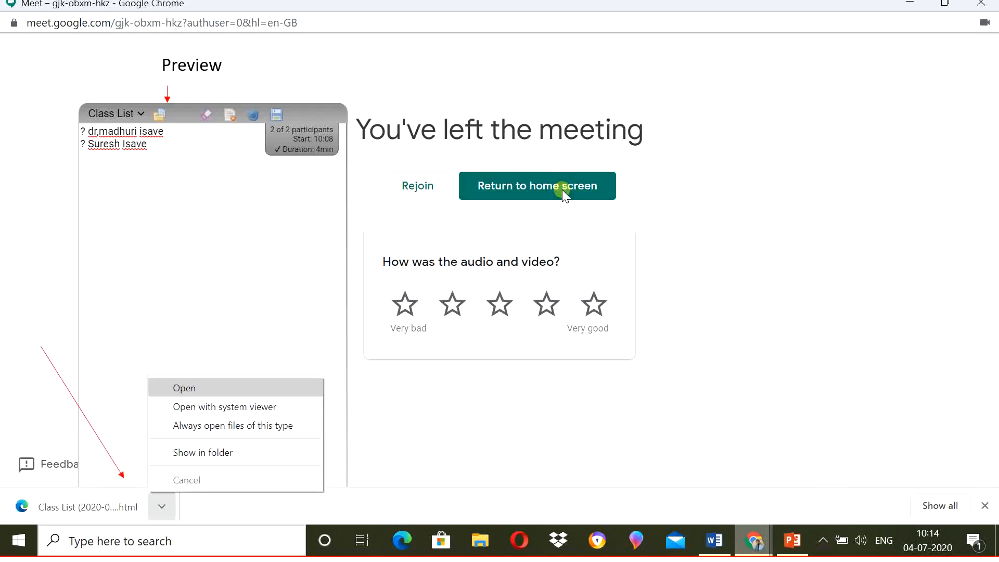
mouse_move(210, 243)
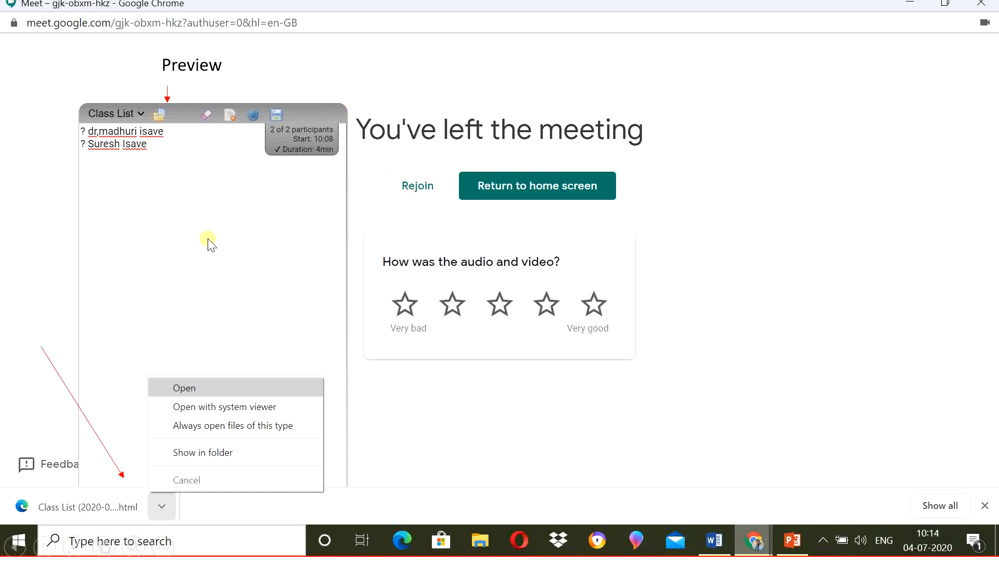
mouse_move(140, 115)
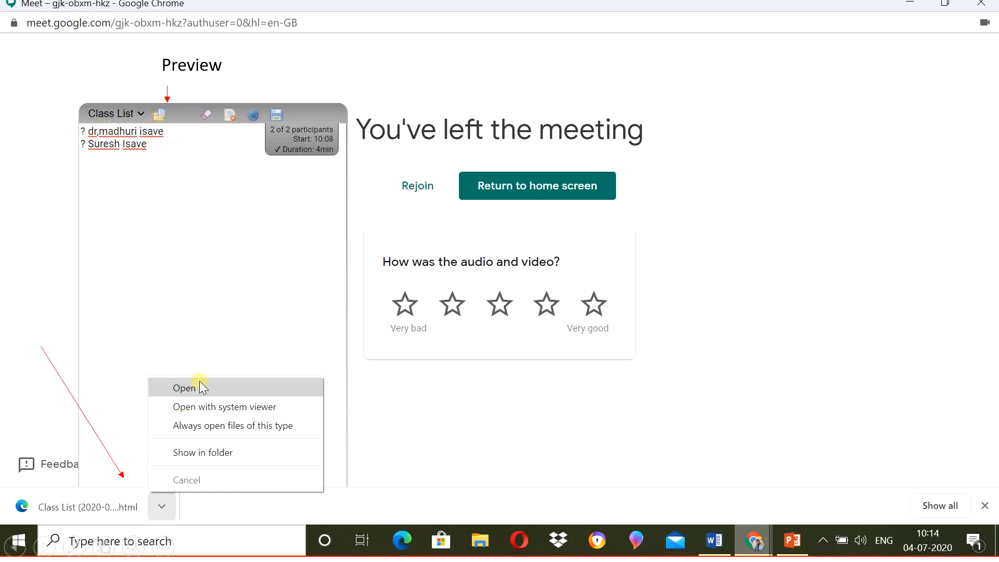
mouse_move(266, 193)
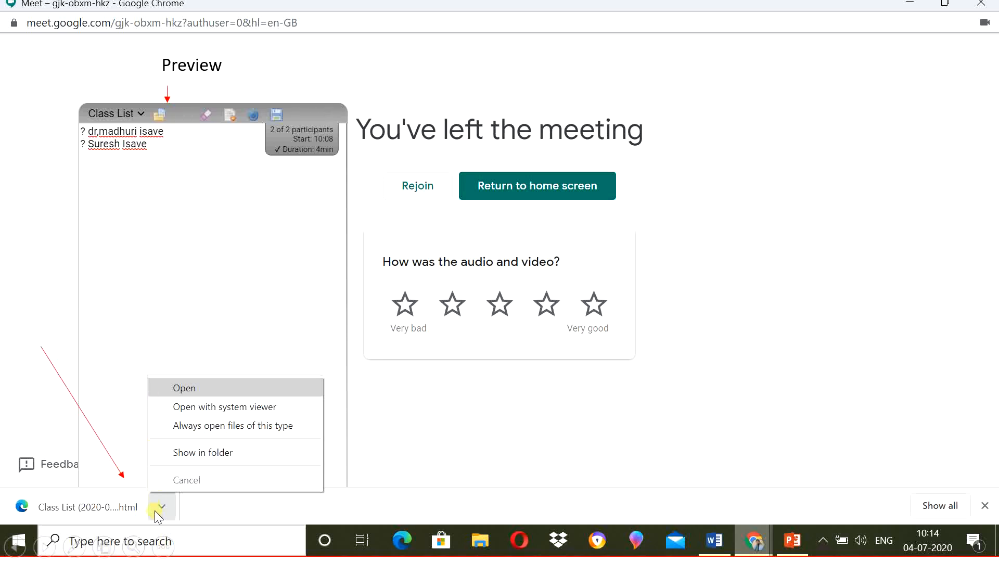
mouse_move(133, 513)
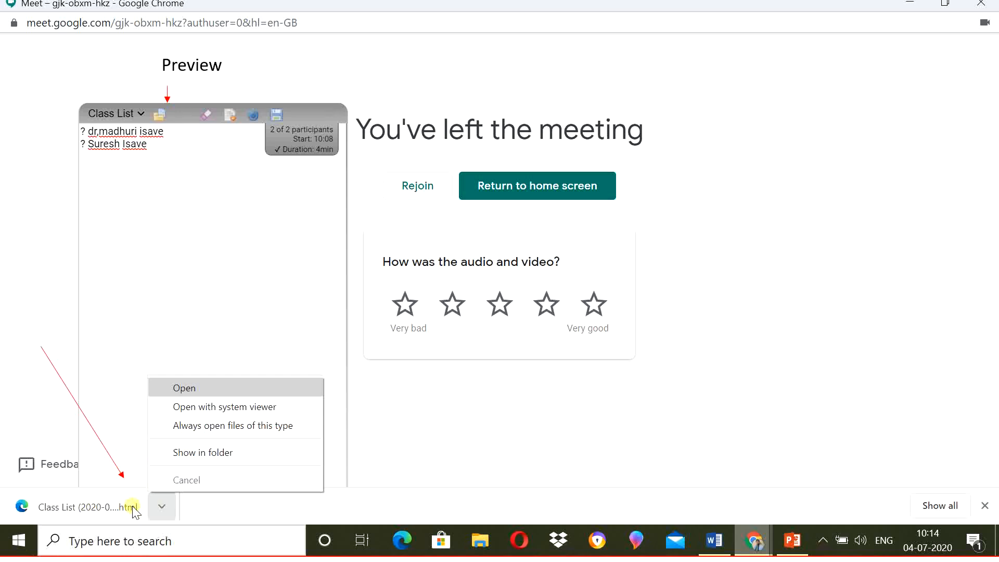
Step: Open the downloaded Class List HTML attendance report in a new tab
click(183, 387)
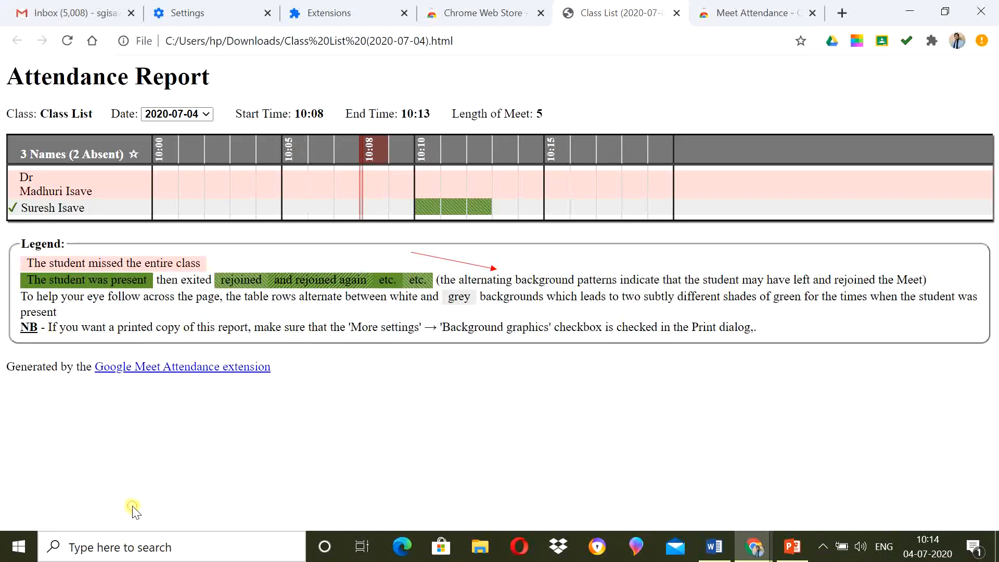
mouse_move(557, 250)
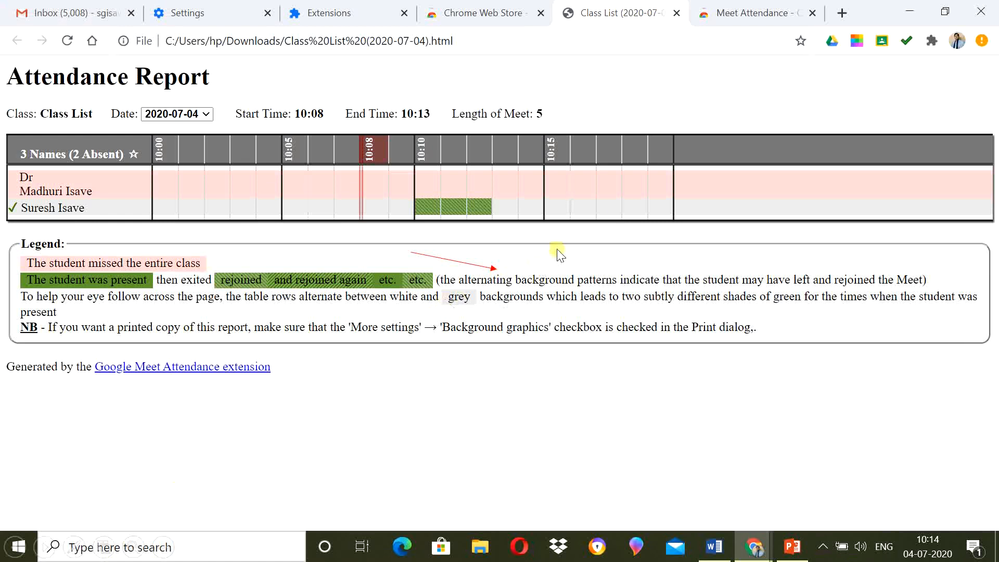
mouse_move(181, 420)
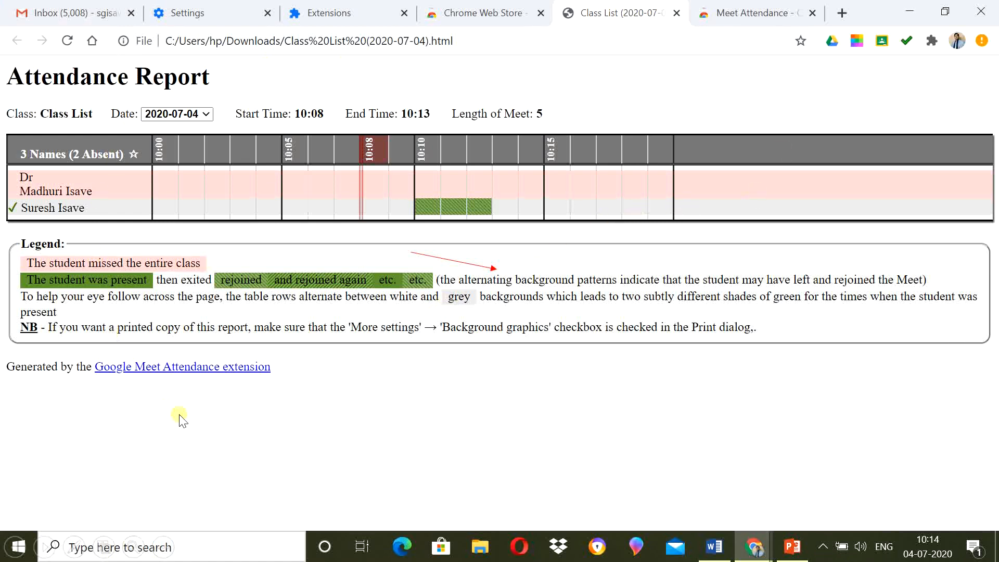
mouse_move(167, 216)
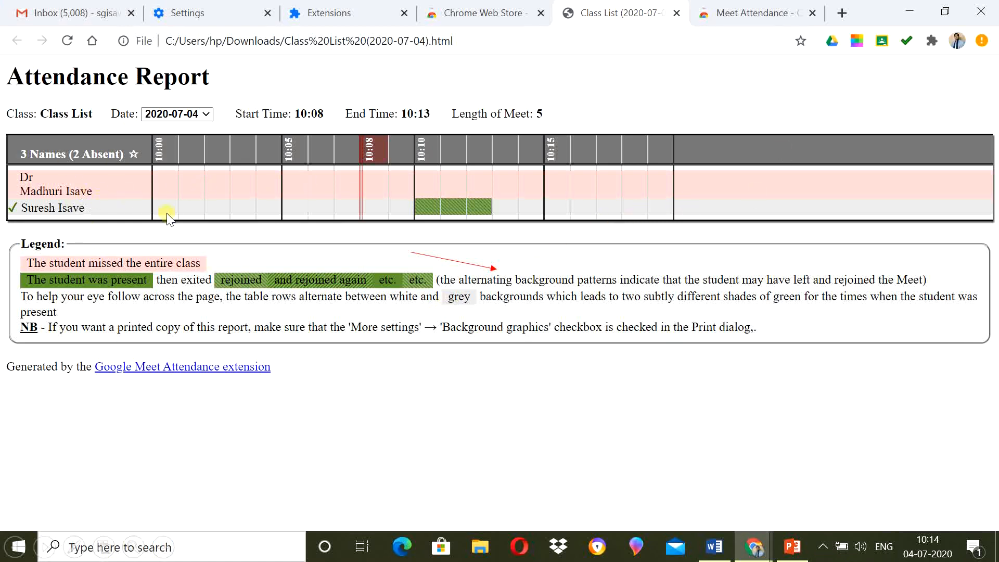
mouse_move(131, 184)
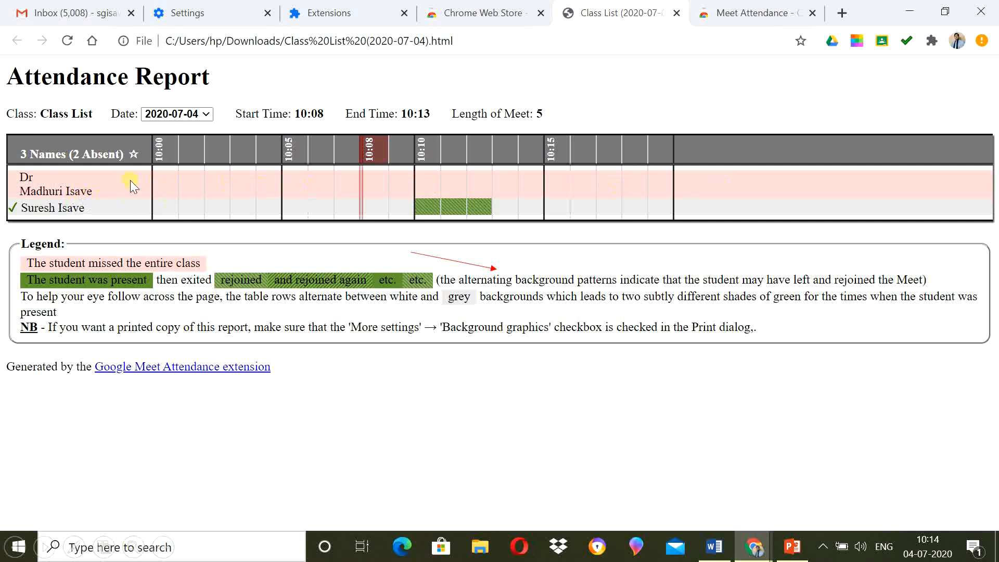
mouse_move(241, 204)
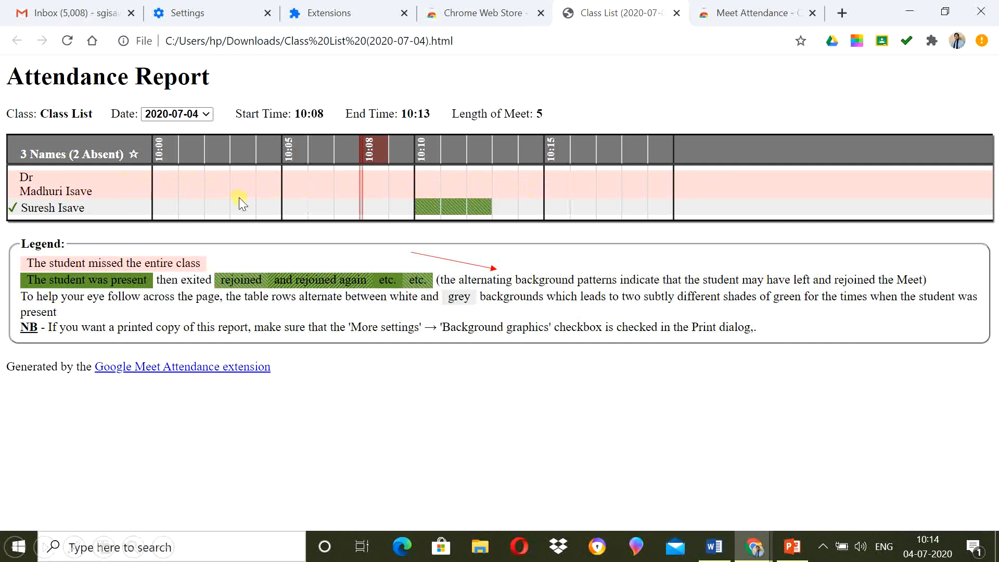
mouse_move(617, 180)
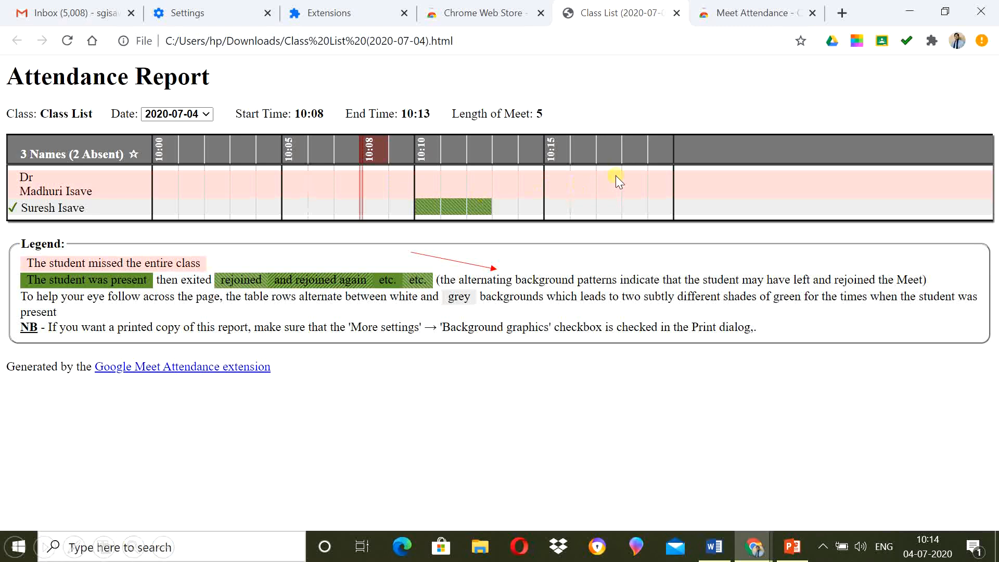
mouse_move(42, 271)
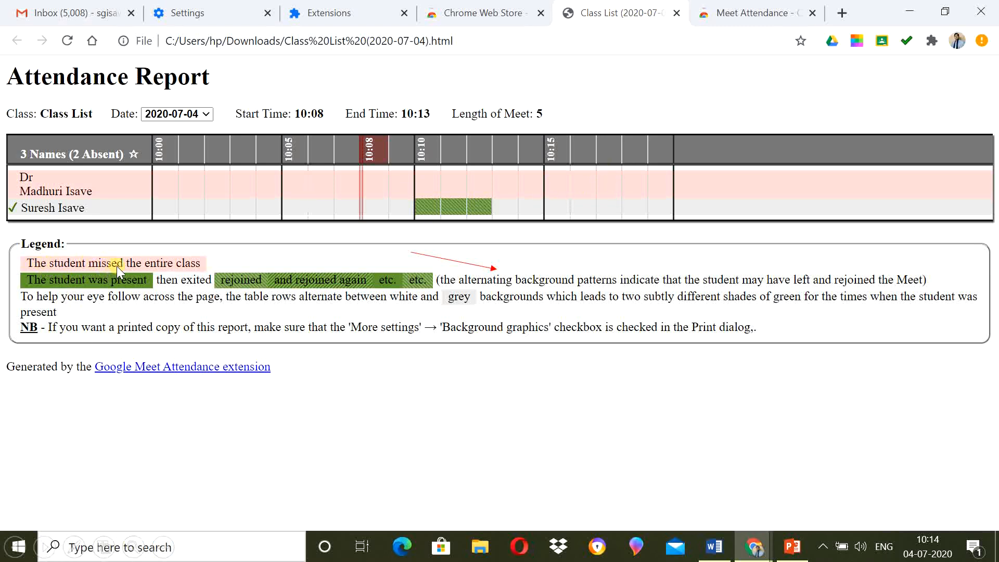
mouse_move(179, 197)
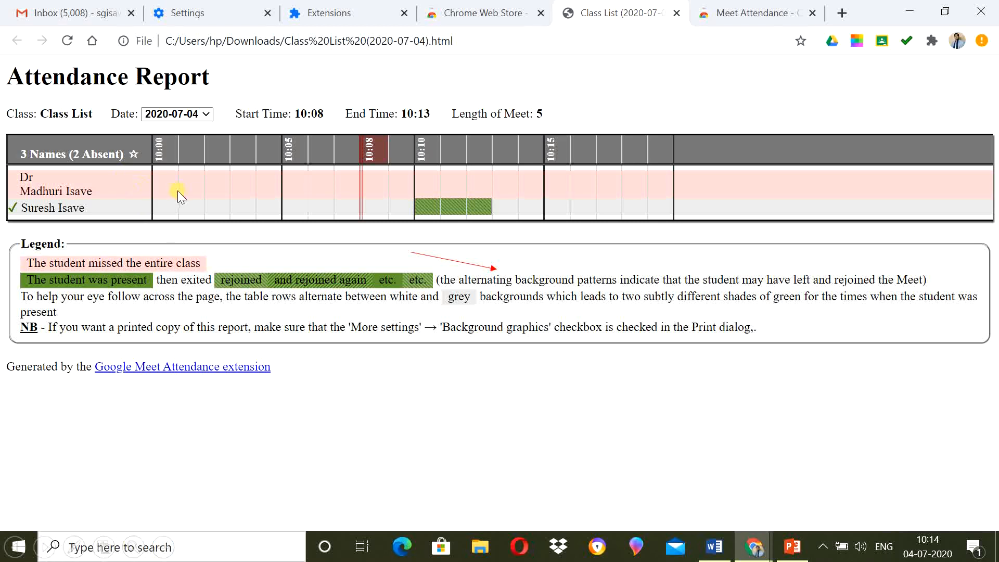
mouse_move(221, 186)
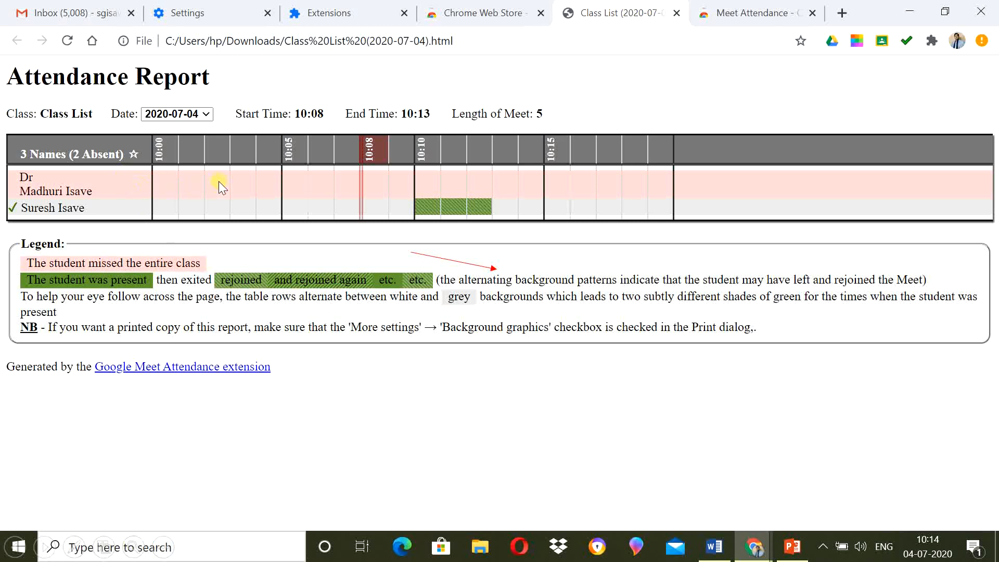
mouse_move(980, 184)
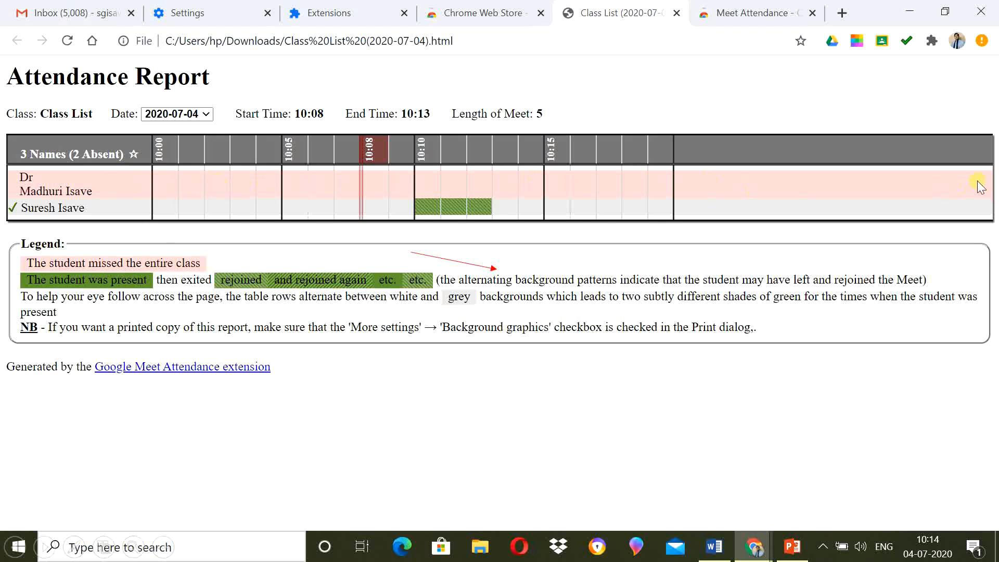
mouse_move(231, 187)
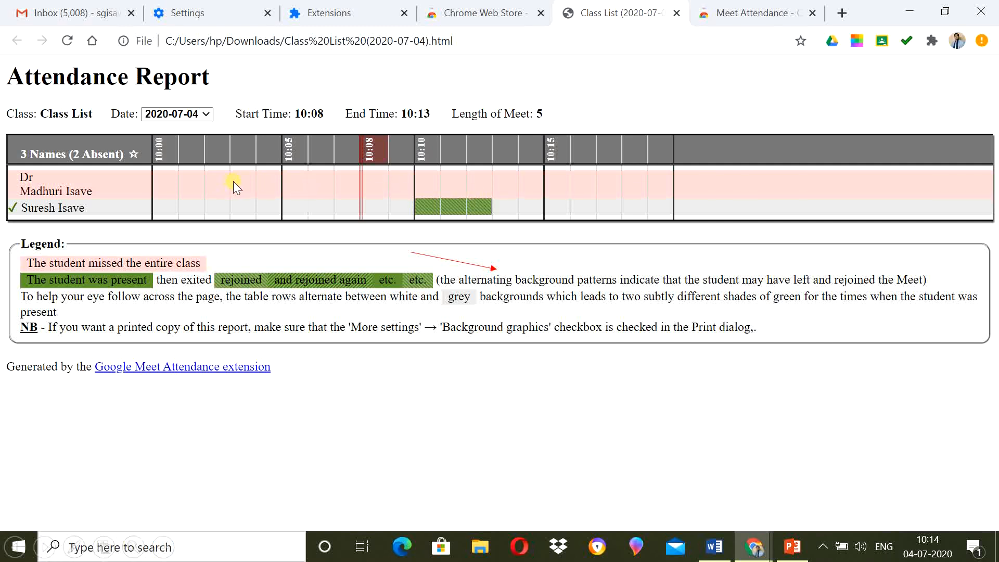
mouse_move(248, 192)
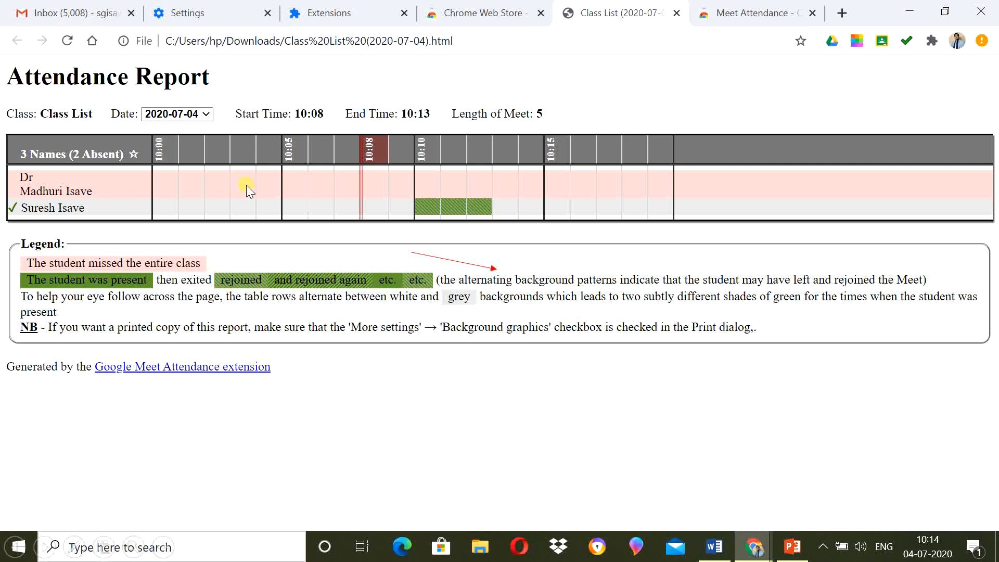
mouse_move(732, 180)
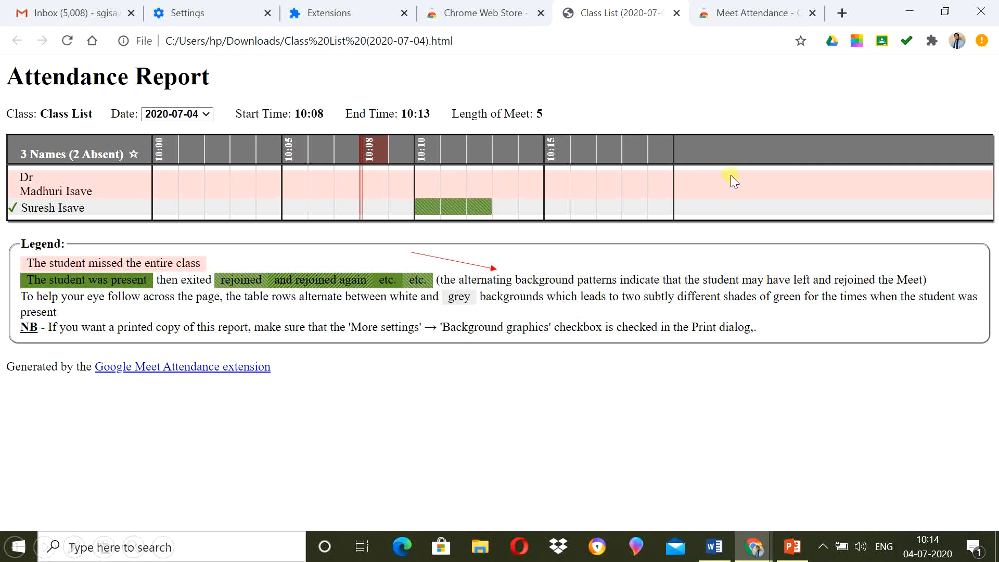
mouse_move(101, 210)
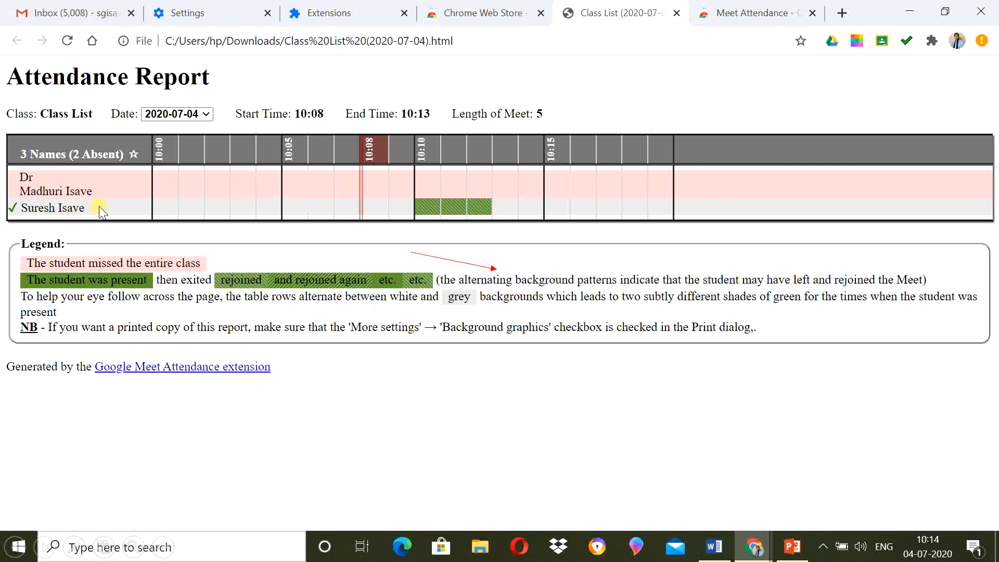
mouse_move(483, 210)
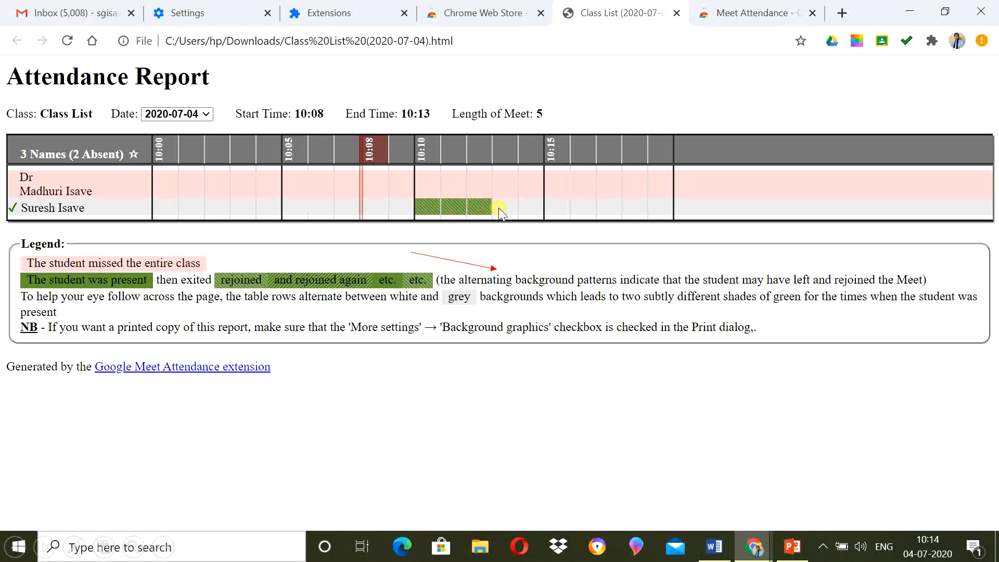
mouse_move(621, 212)
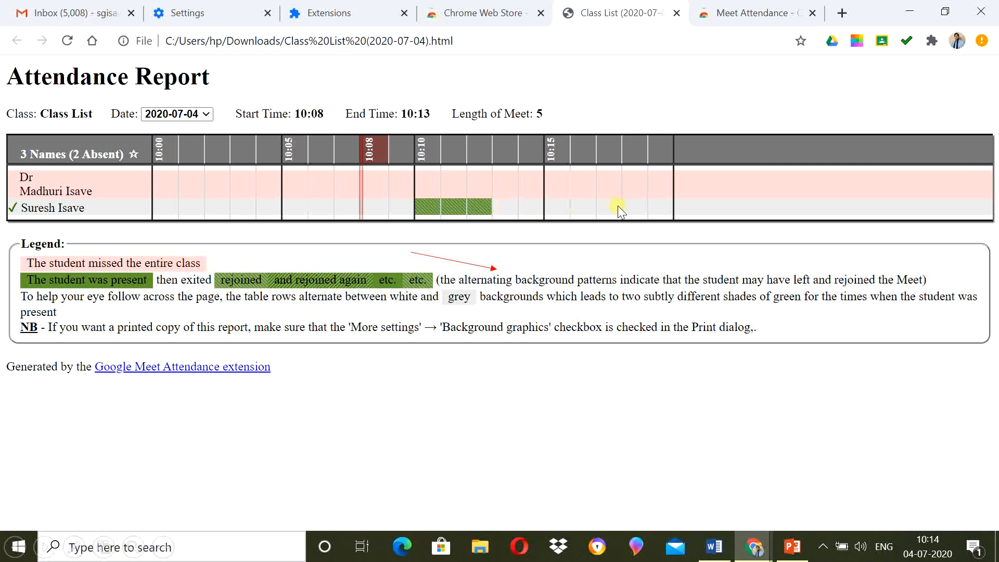
mouse_move(656, 189)
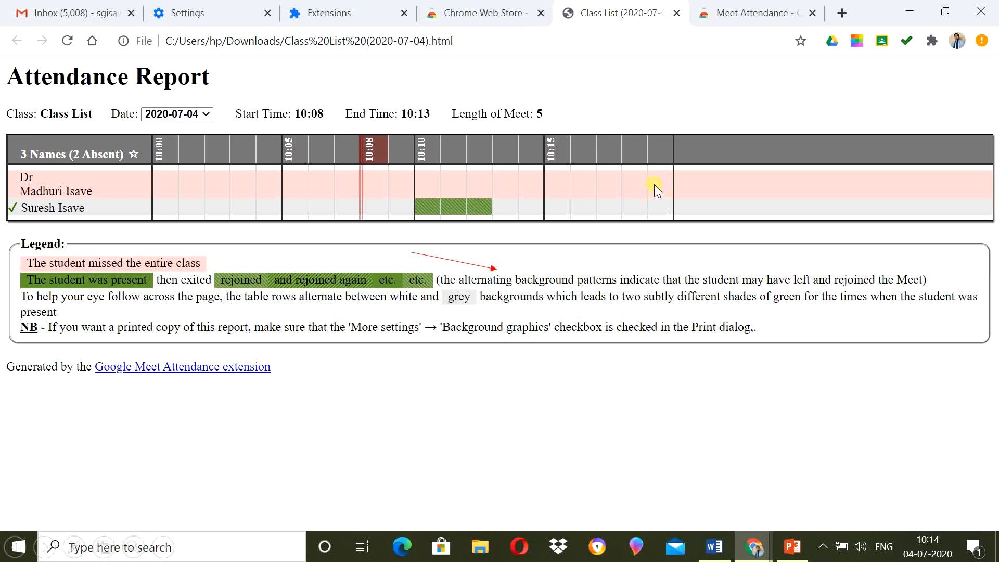
mouse_move(341, 274)
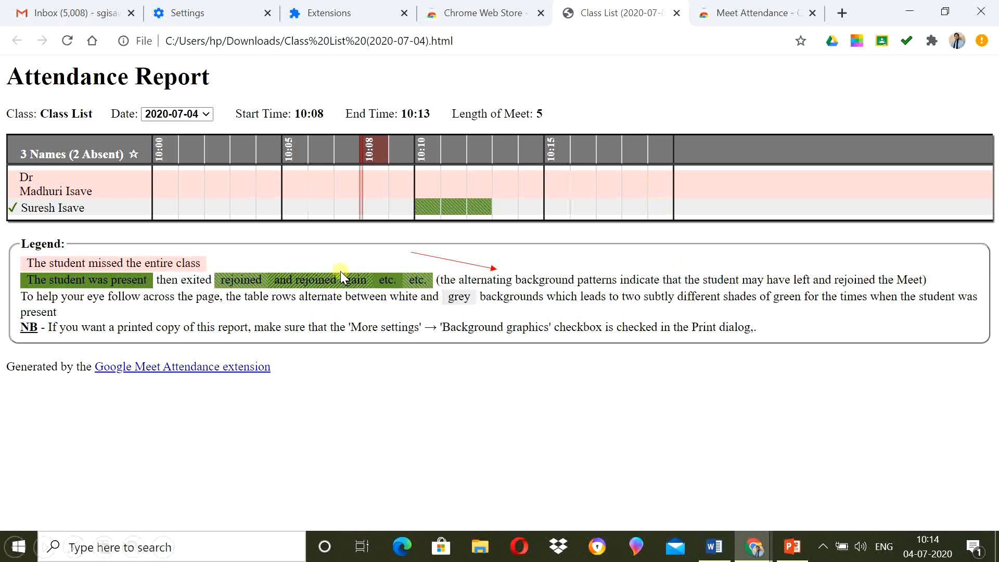
mouse_move(272, 221)
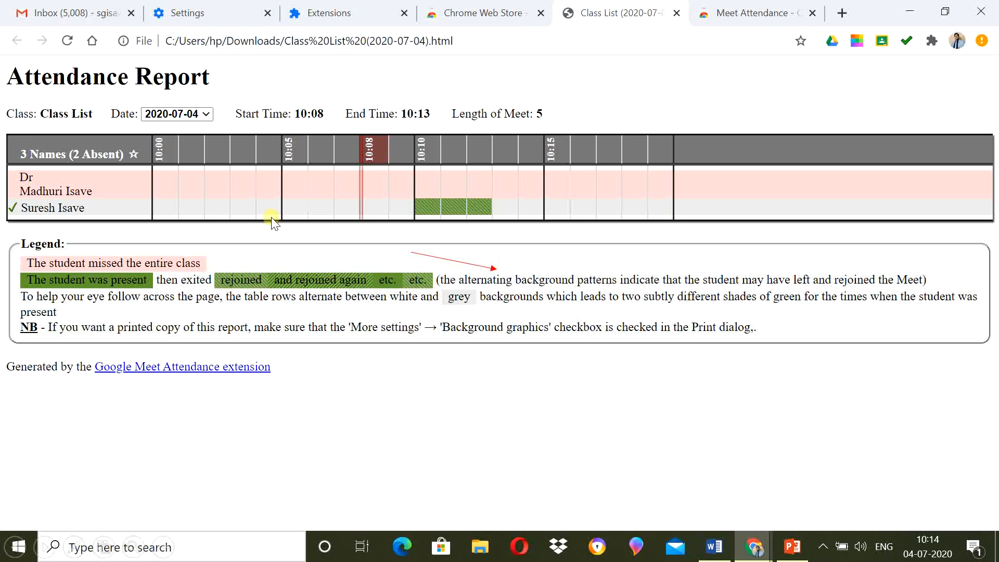
mouse_move(591, 194)
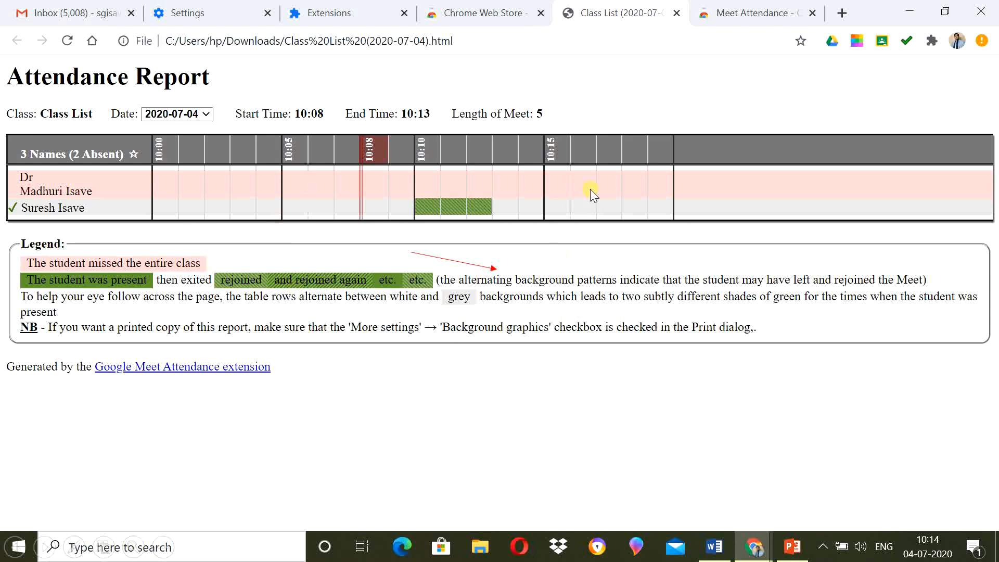
mouse_move(648, 386)
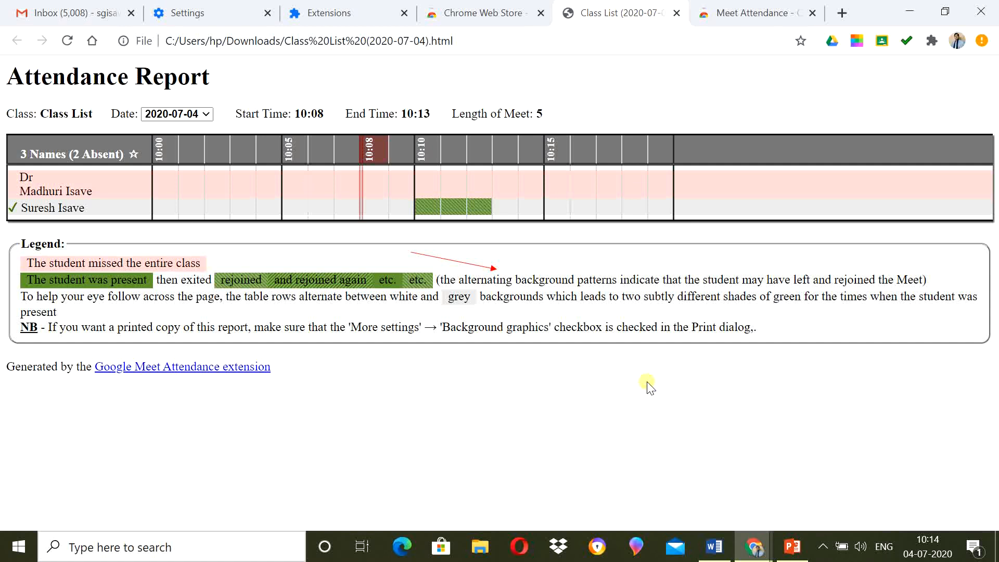
mouse_move(929, 61)
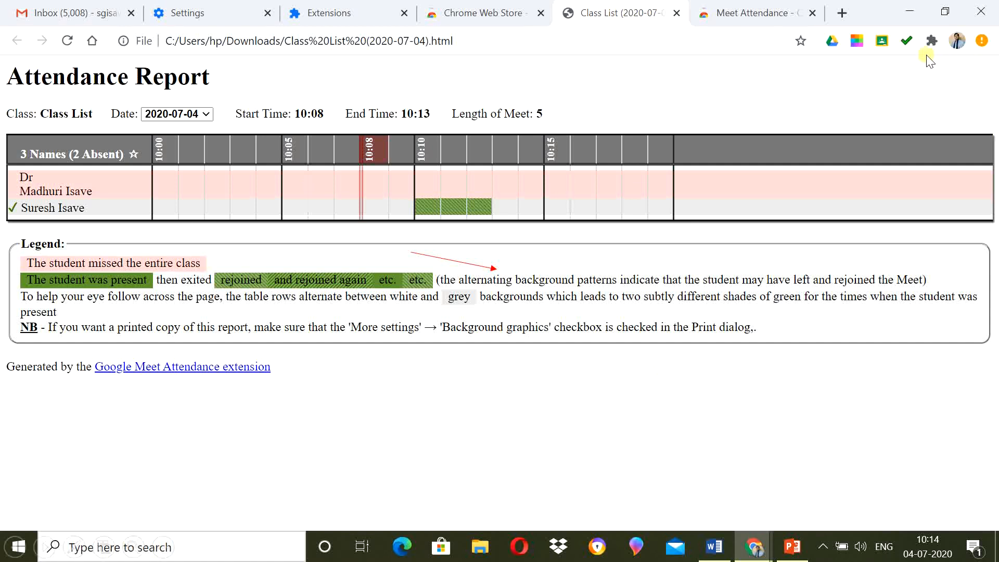